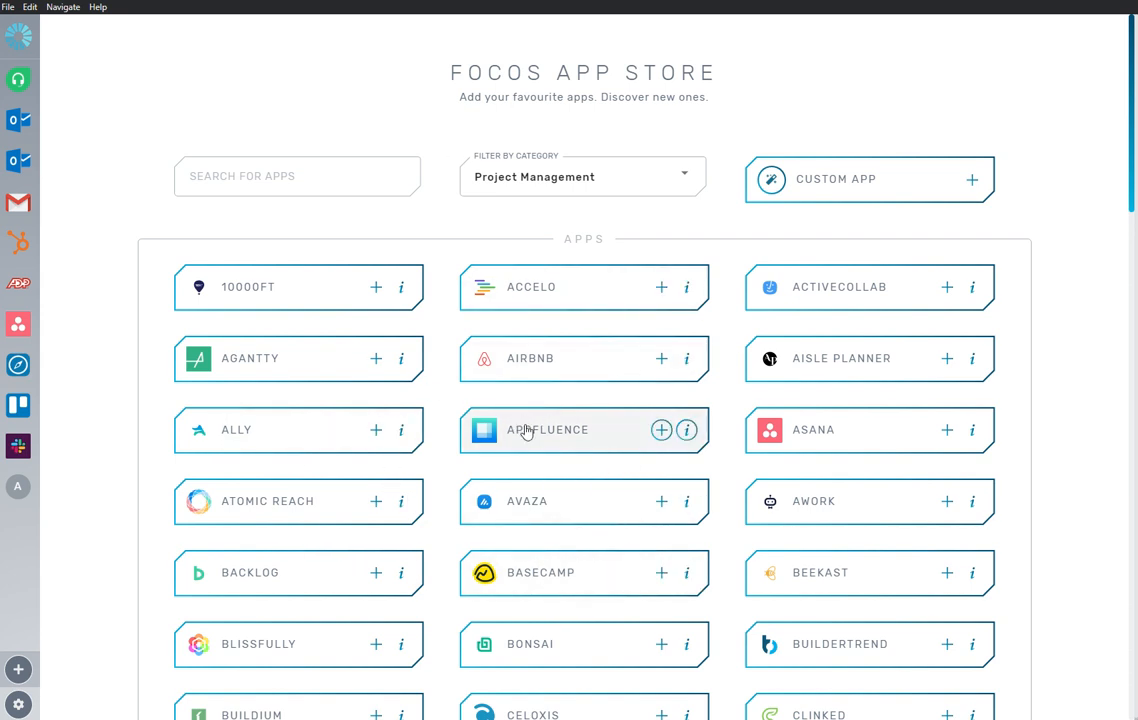
- Search the app store for 'Lucidspark', add it to the sidebar, and launch it
{"action": "type", "text": "Lucidspark"}
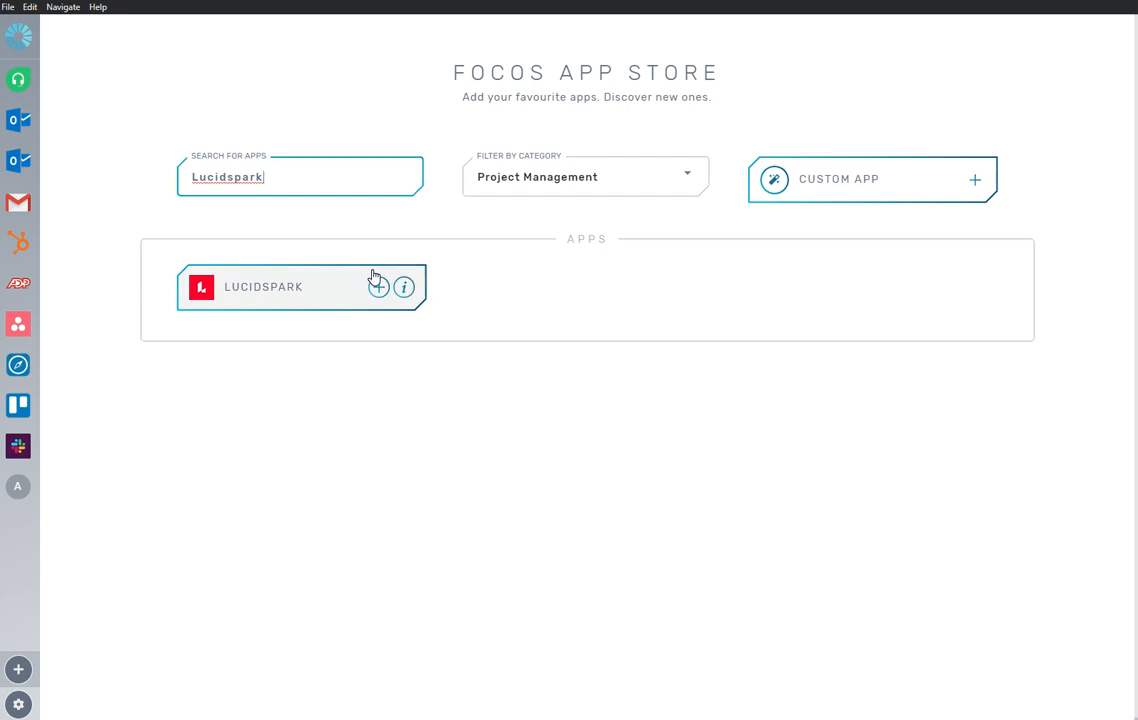
{"action": "left_click", "coordinate": [378, 287]}
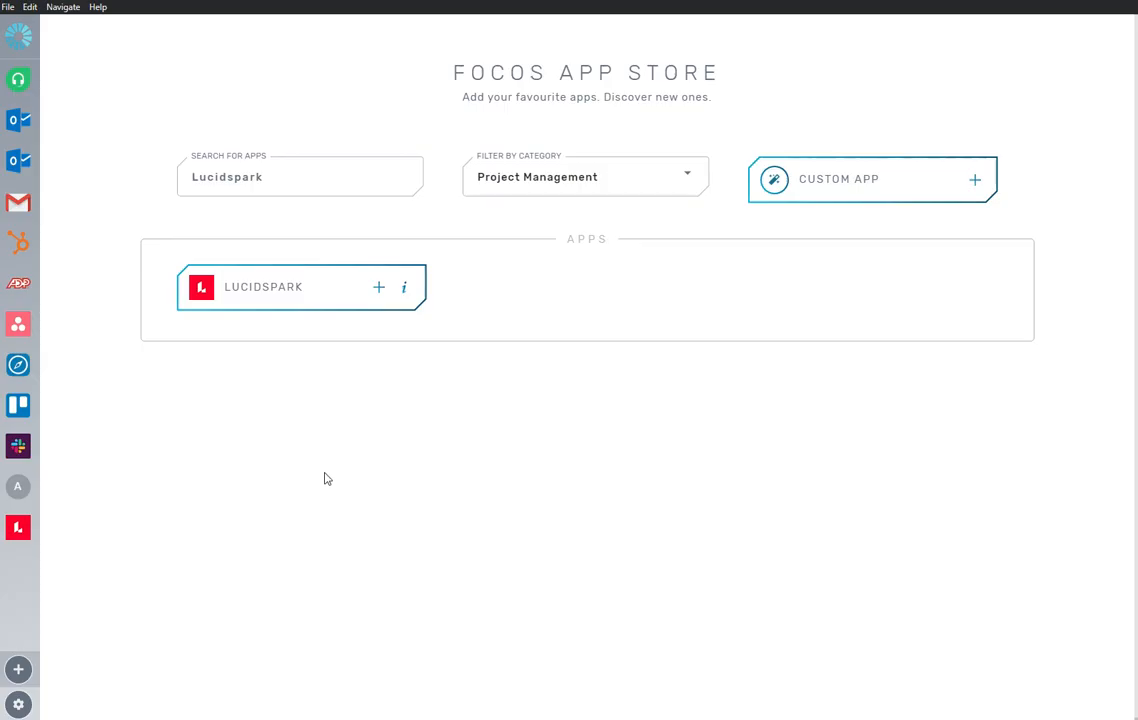
{"action": "left_click", "coordinate": [262, 287]}
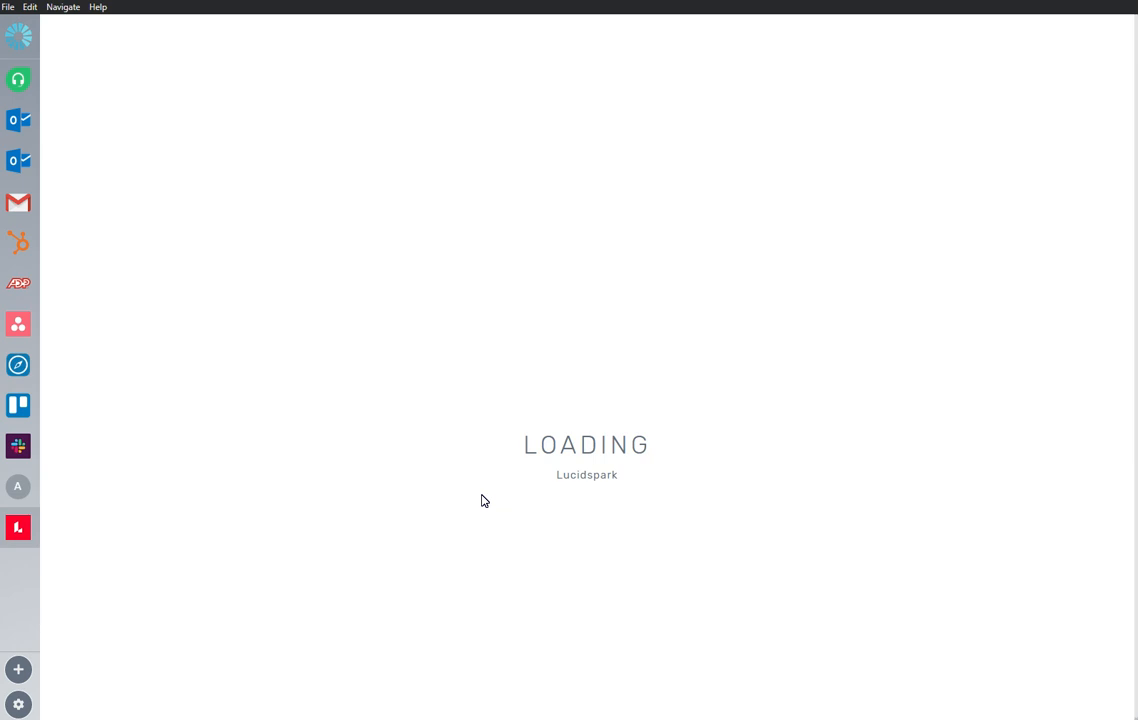